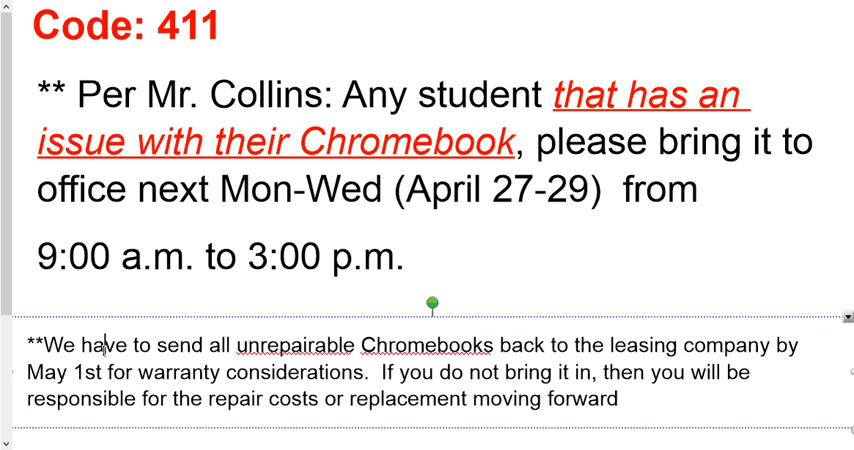
- Highlight the note paragraph about unrepairable Chromebooks from after the asterisks to its end
{"action": "left_click_drag", "start_coordinate": [42, 344], "coordinate": [360, 344]}
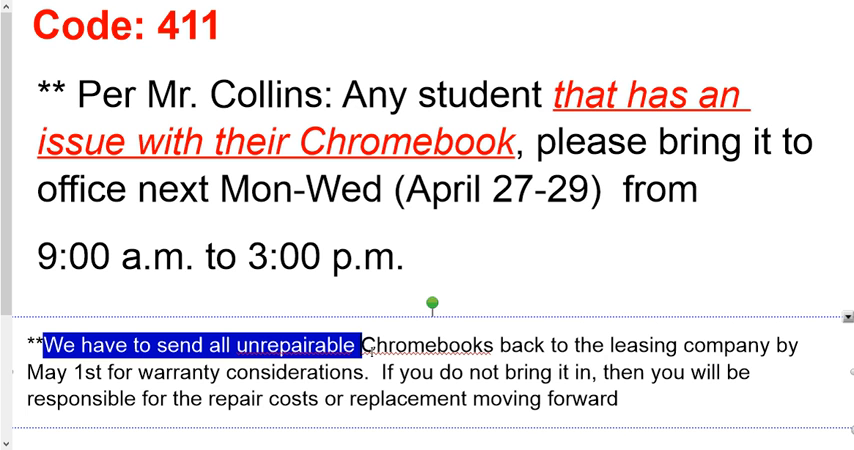
{"action": "left_click_drag", "start_coordinate": [356, 346], "coordinate": [628, 400]}
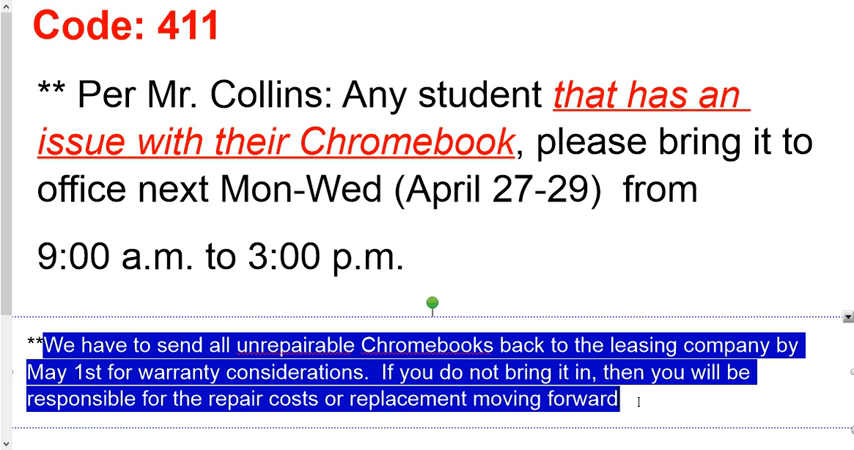